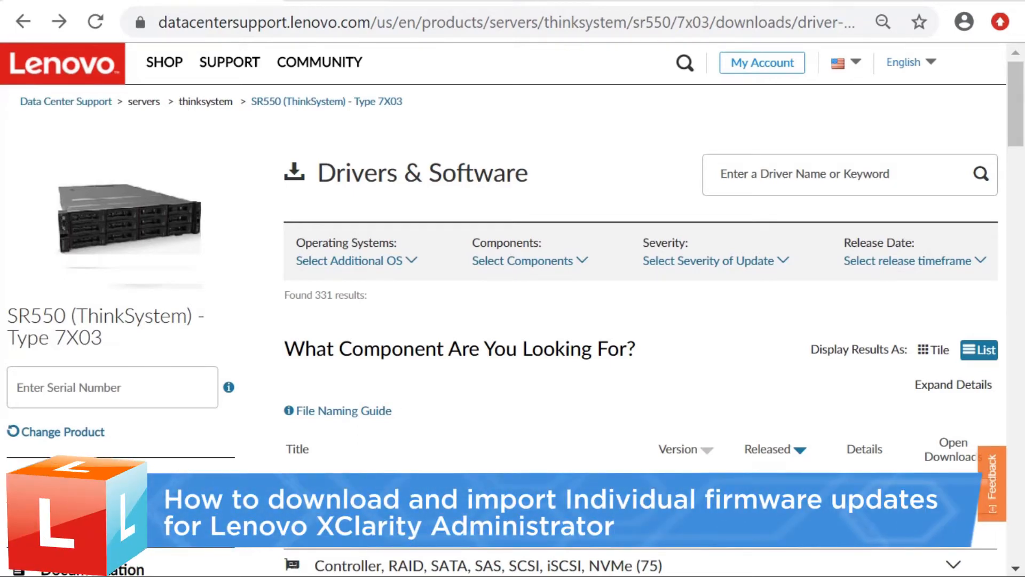
Expand the BIOS/UEFI category on the SR550 Drivers & Software page to show UEFI 2.41.
scroll(down, 3)
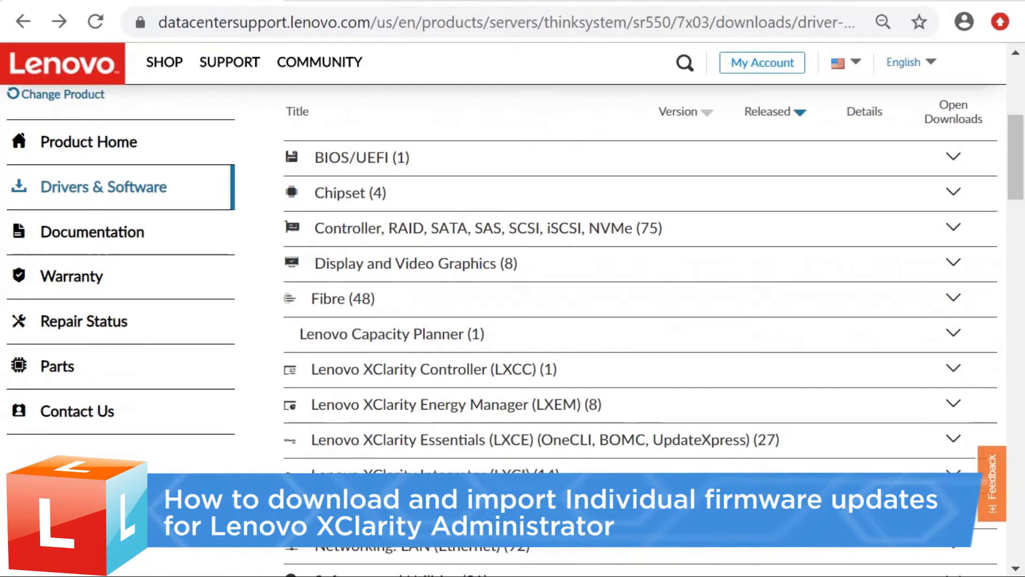
click(952, 156)
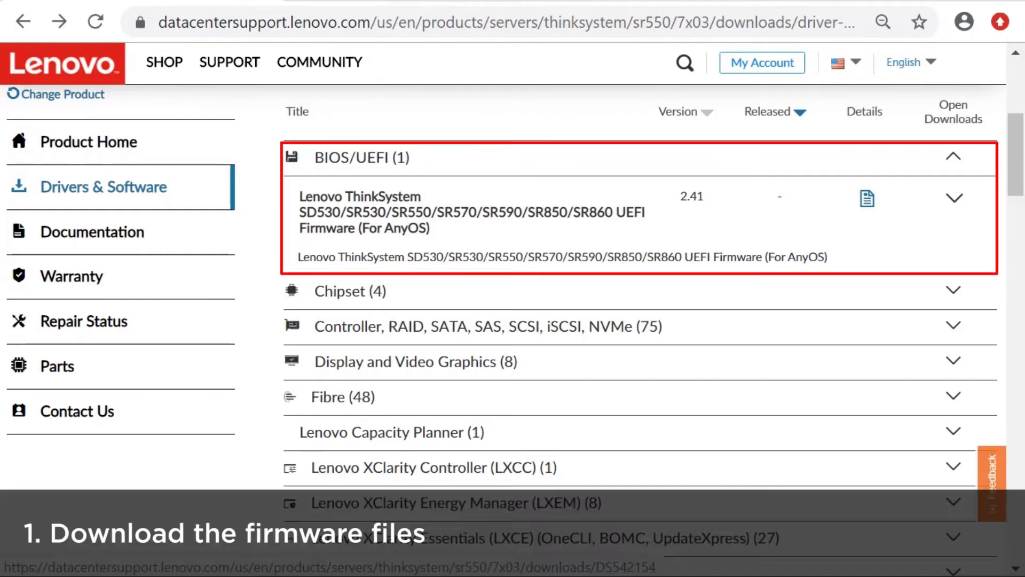
Go to the UEFI Firmware (For AnyOS) download page and view its Individual Downloads.
click(470, 211)
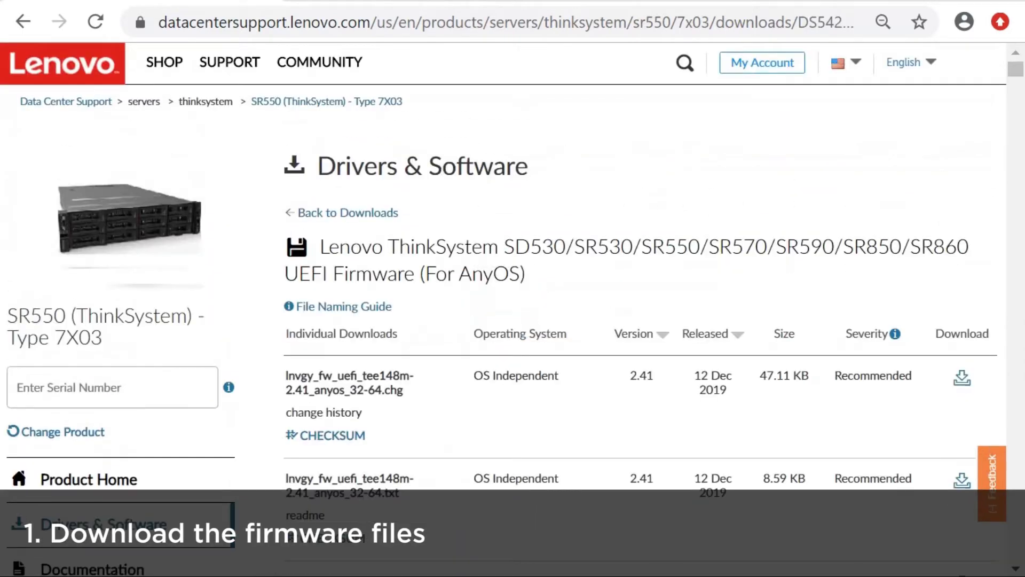
scroll(down, 3)
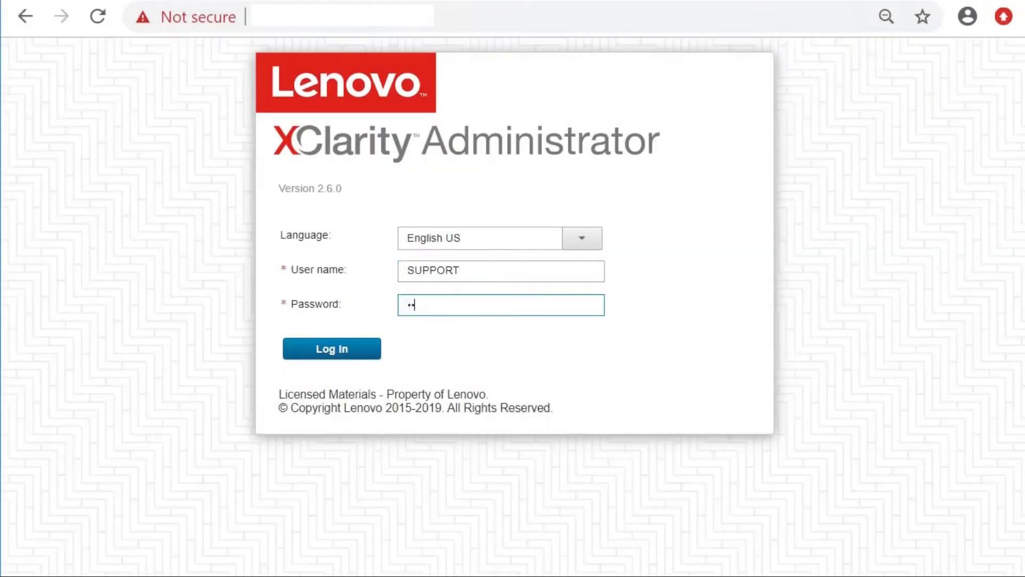
Log in to XClarity Administrator with the entered credentials to reach the dashboard.
click(331, 348)
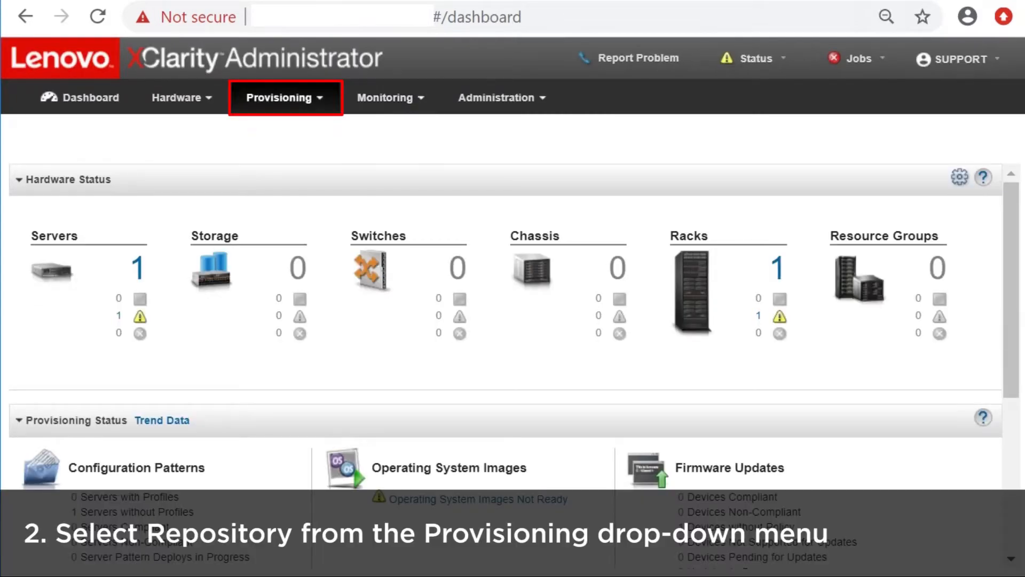
Go to Provisioning > Repository and show the Individual Updates list.
click(284, 98)
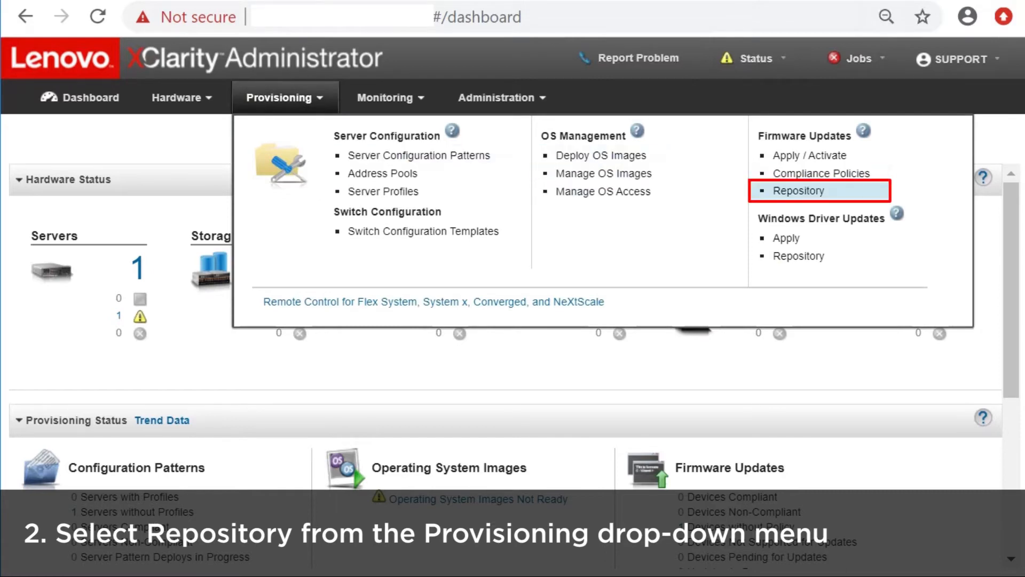
click(798, 190)
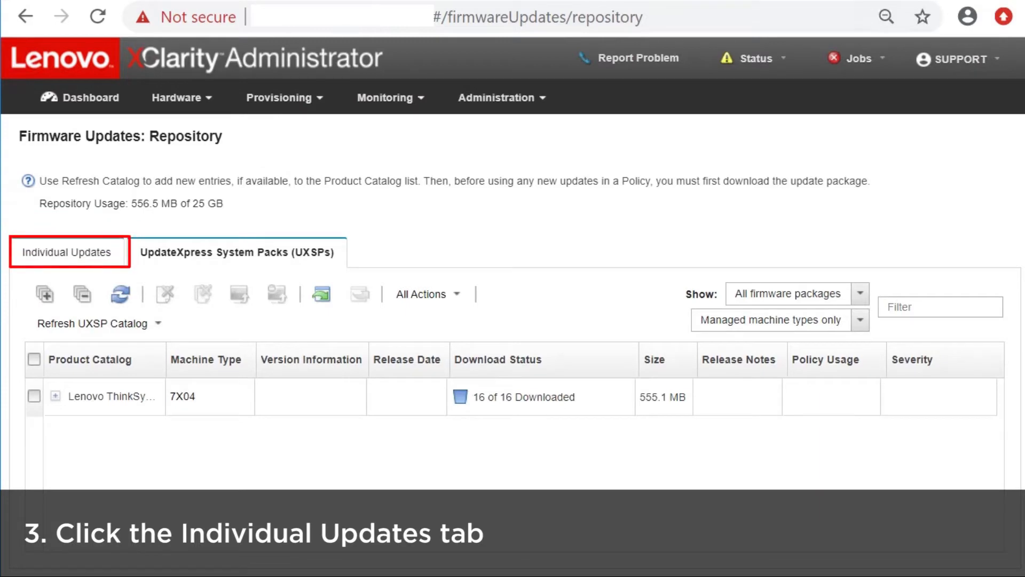
click(68, 252)
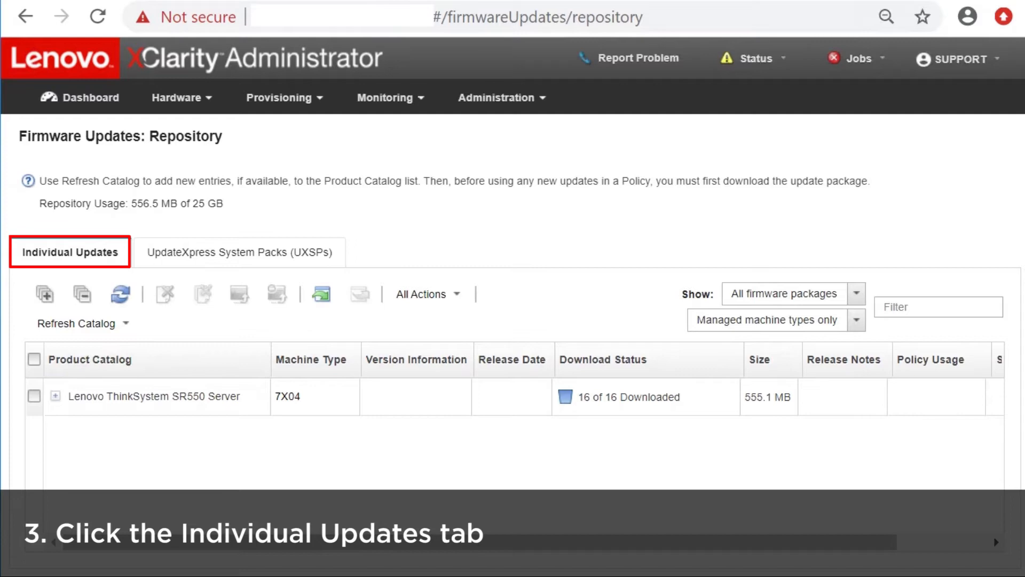
Expand the ThinkSystem SR550 server's UEFI firmware group and start an import.
click(61, 396)
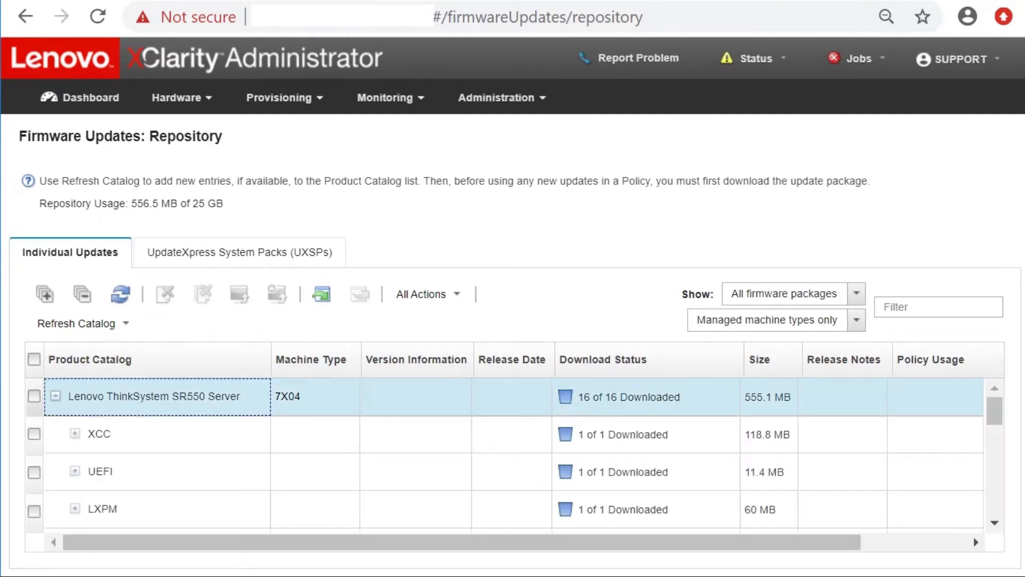
mouse_move(100, 471)
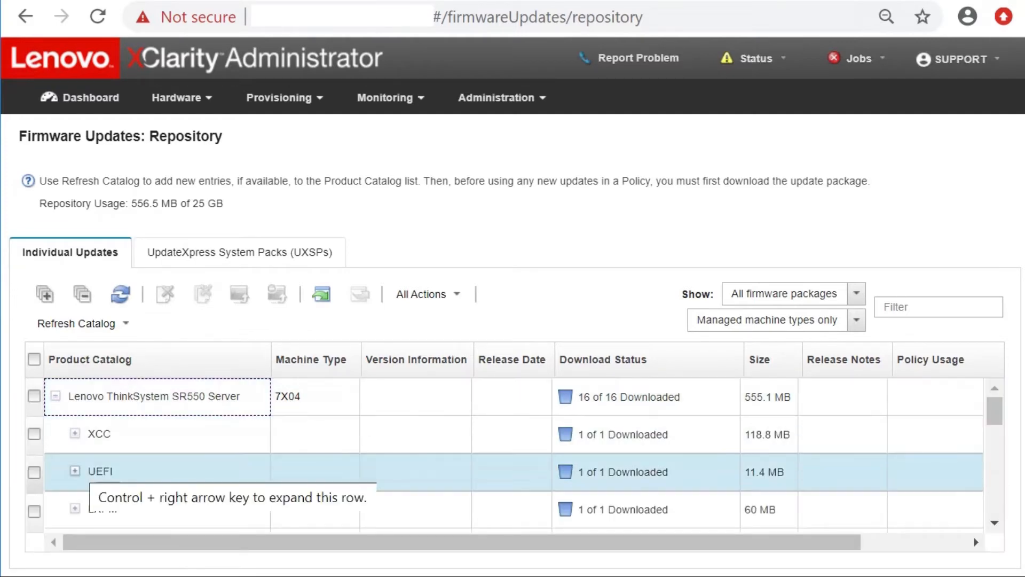
click(321, 294)
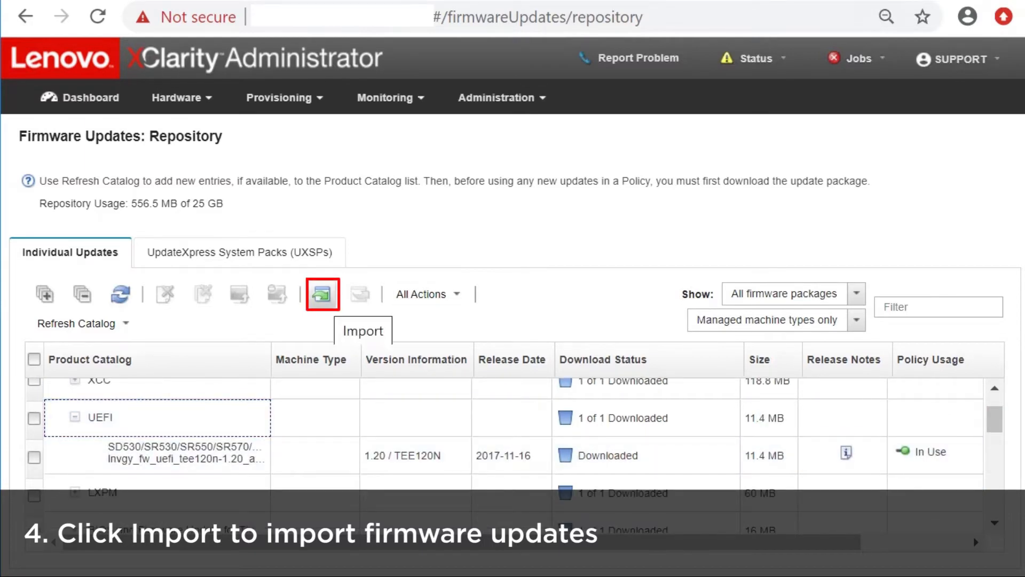
click(322, 293)
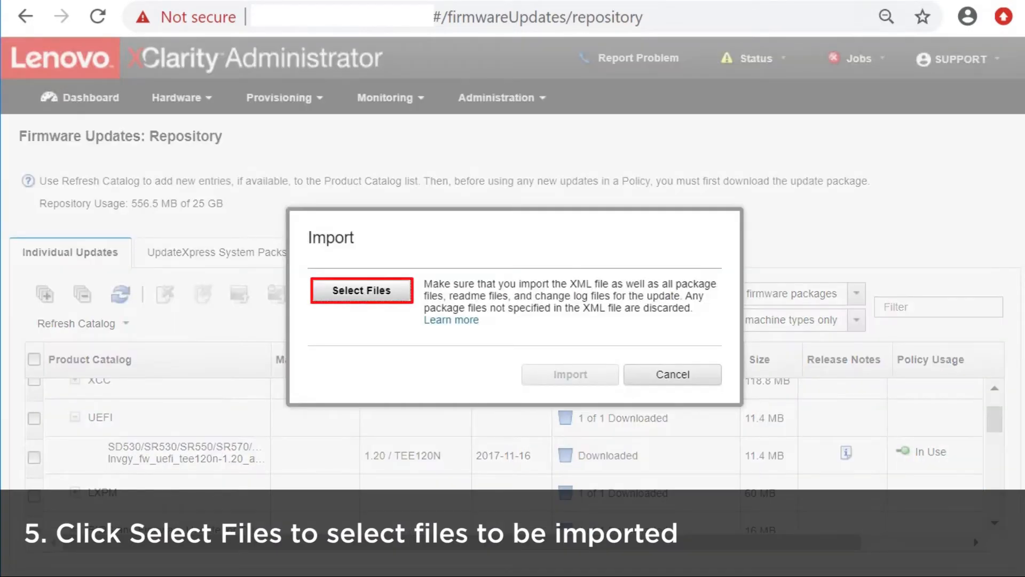
Select the four lnvgy_fw_uefi_tee148m-2.41 files (chg, txt, uxz, xml) from Downloads\UEFI.
click(361, 289)
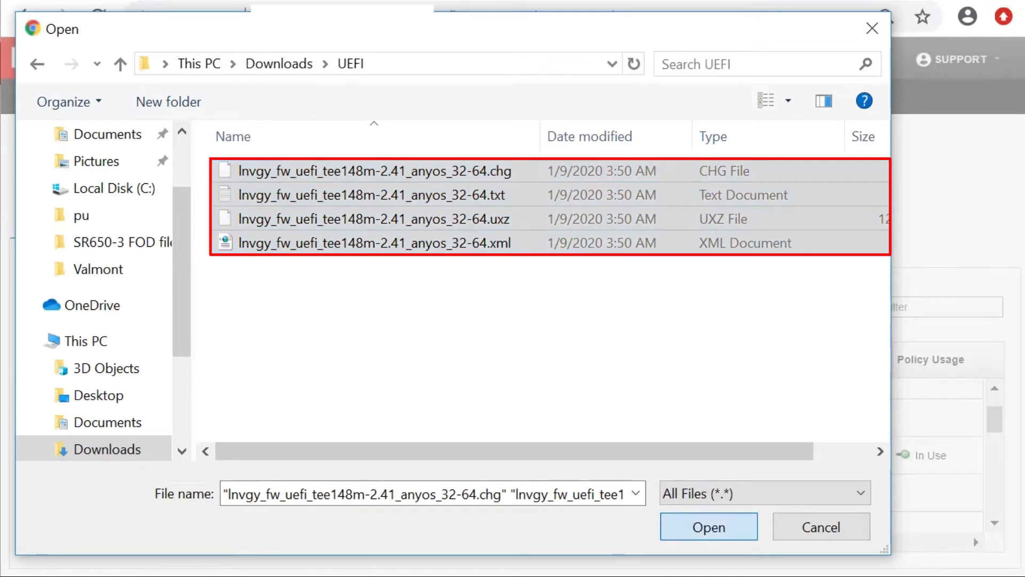
click(708, 525)
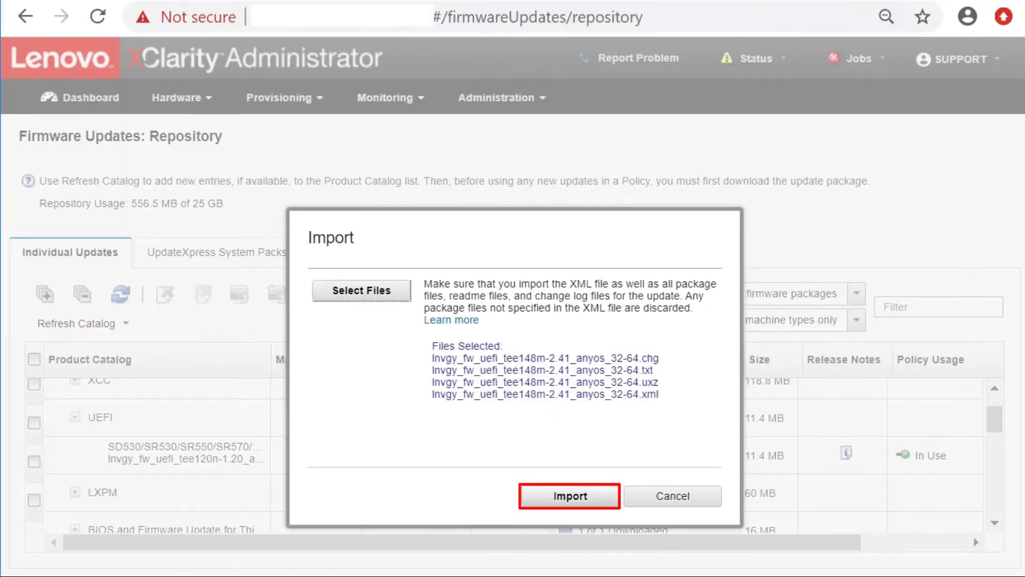
Import the four UEFI 2.41 files into the repository and close the finished progress dialog.
click(568, 495)
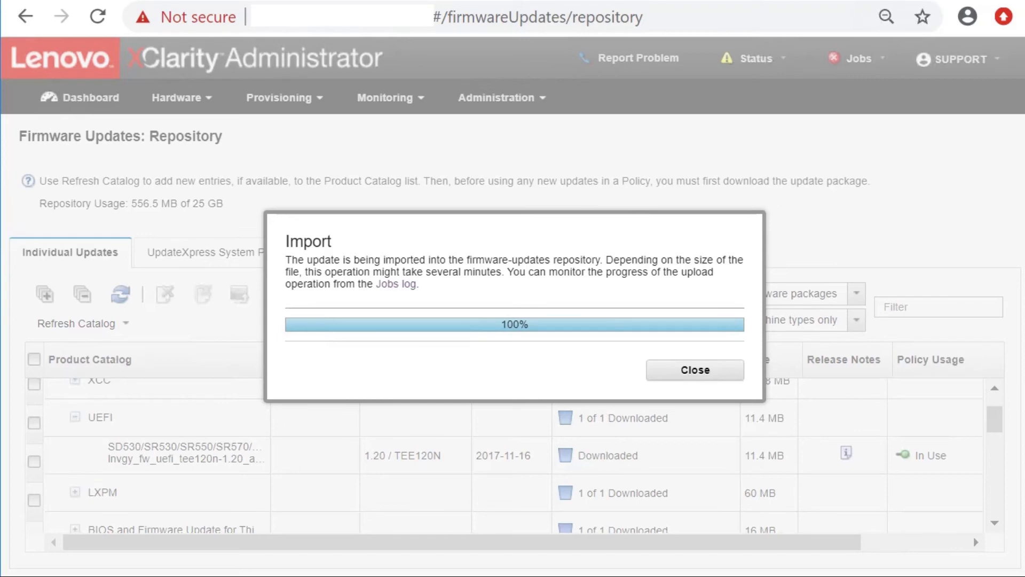
click(694, 369)
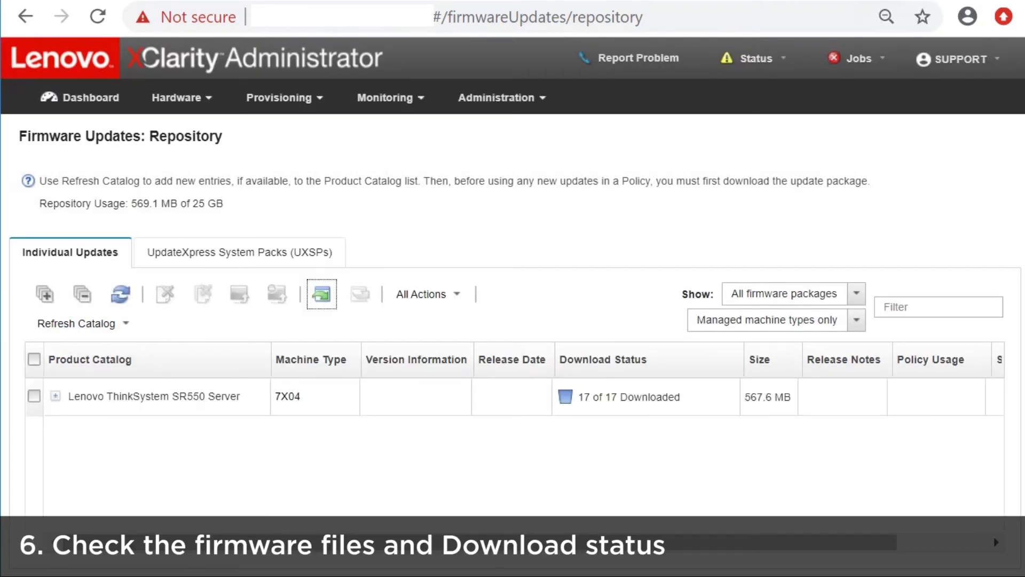
click(156, 396)
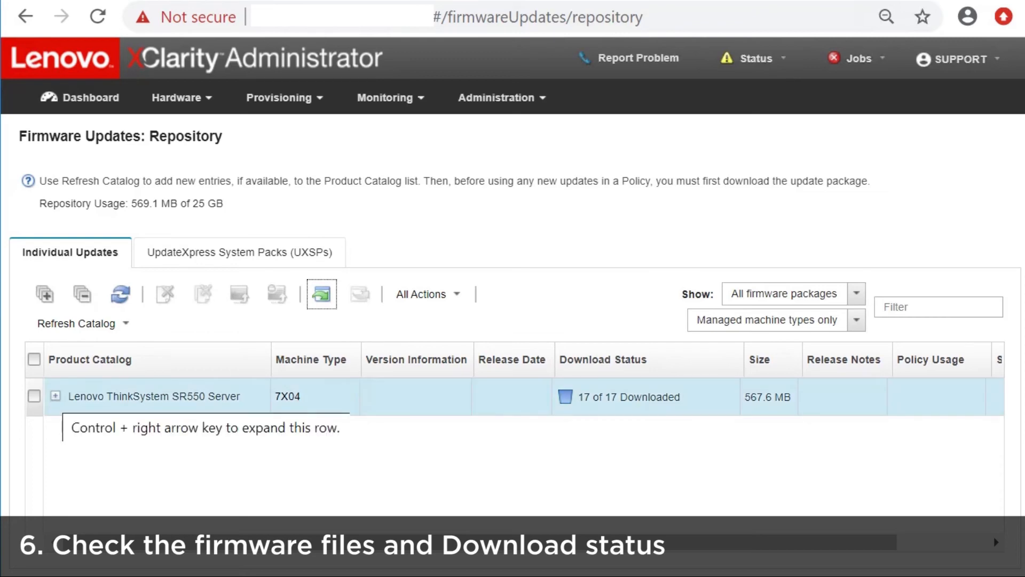